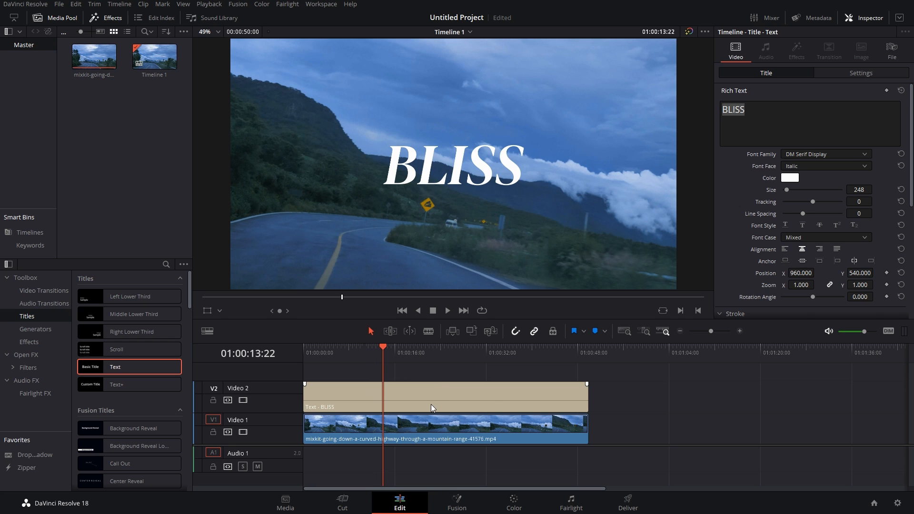
Step: Select the BLISS title and give its drop shadow blur 49 and opacity 64
click(478, 396)
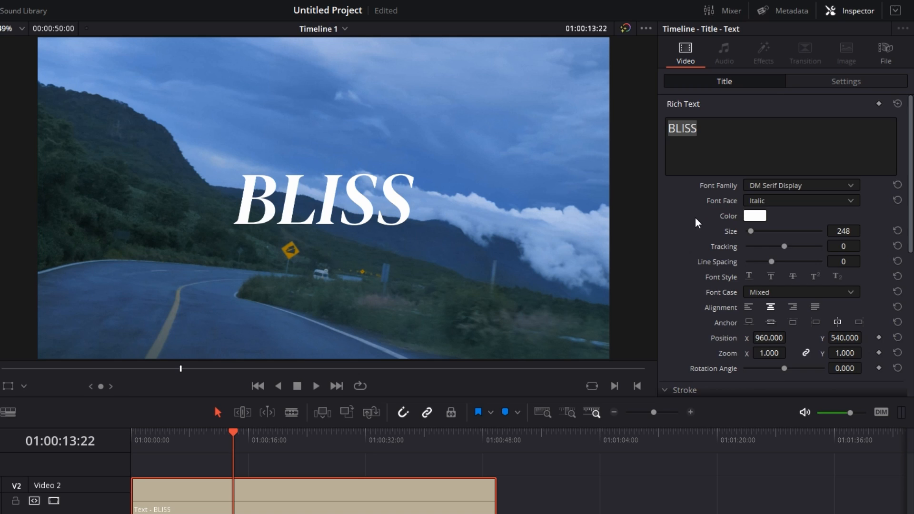
scroll(down, 3)
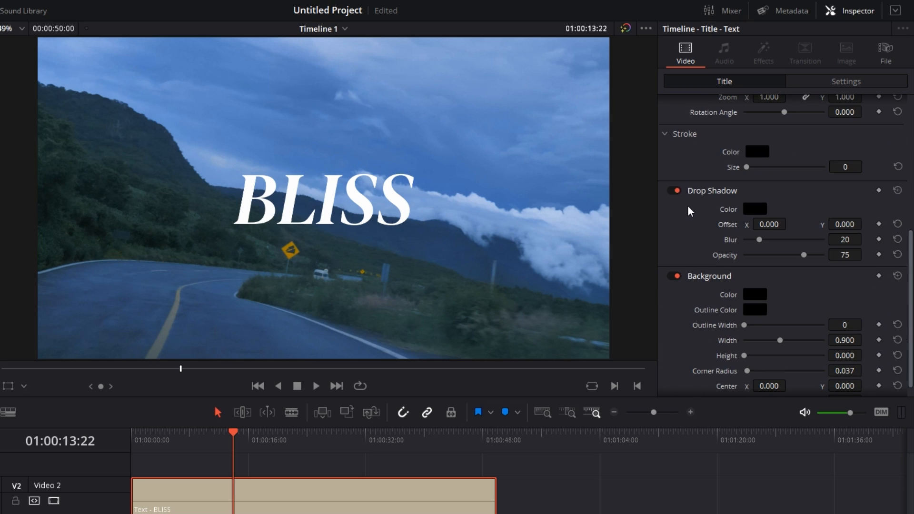
mouse_move(653, 209)
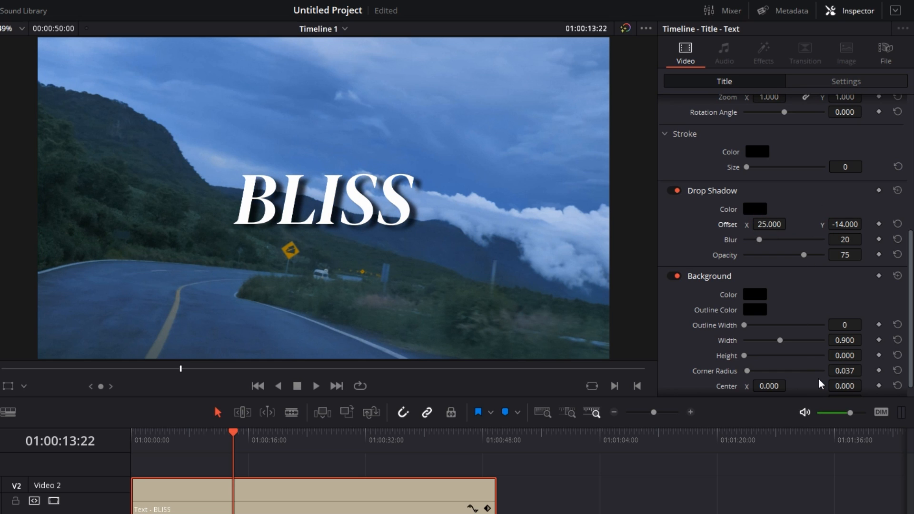
mouse_move(784, 286)
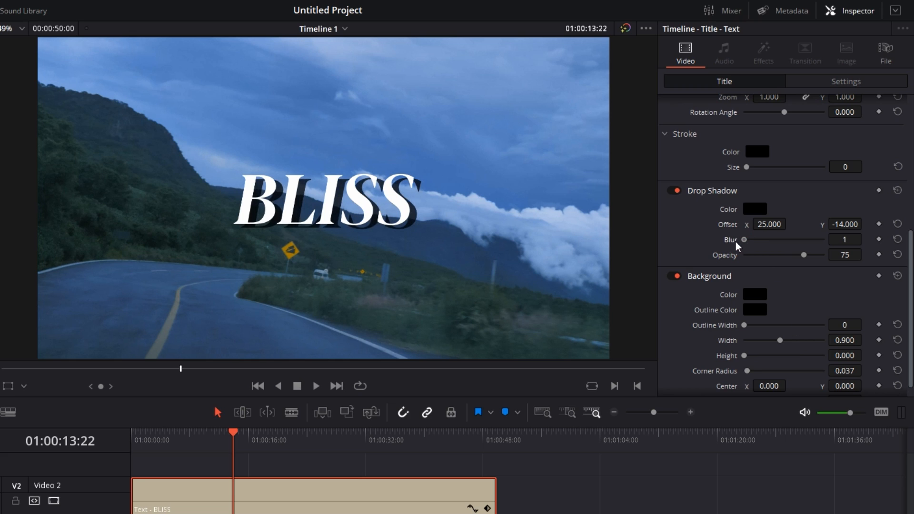
drag(744, 240, 788, 239)
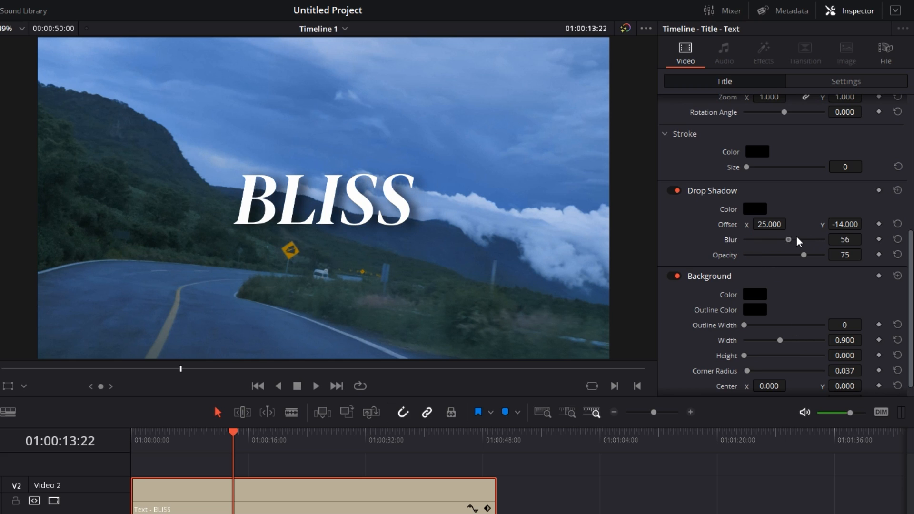
drag(816, 255, 803, 254)
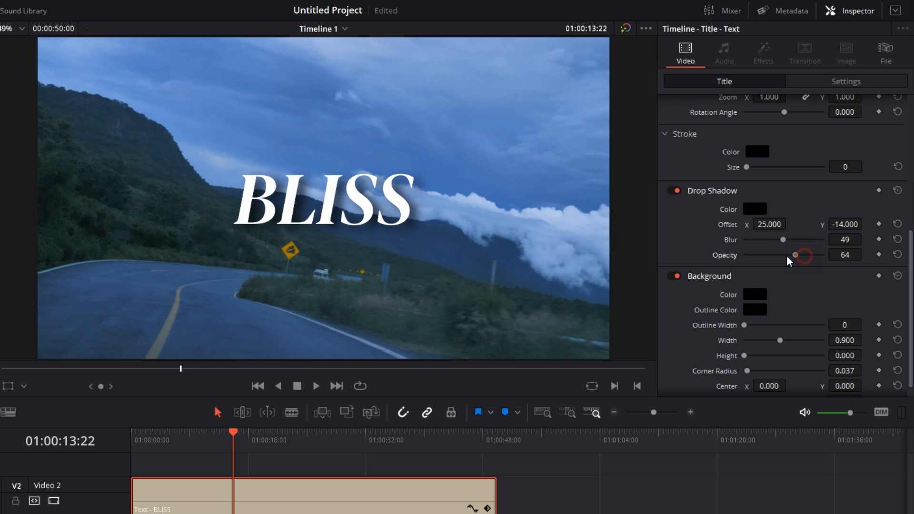
Step: Convert the BLISS text clip into Compound Clip 1 with New Compound Clip
click(754, 208)
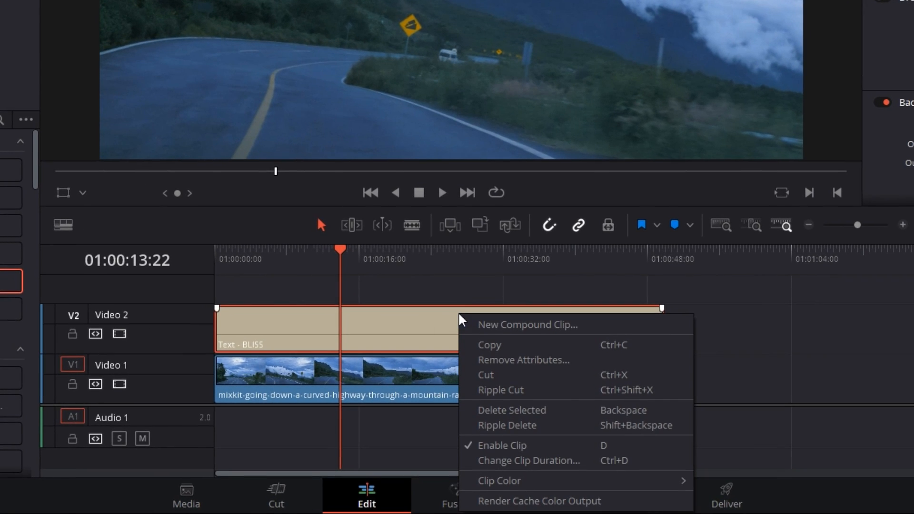
click(526, 325)
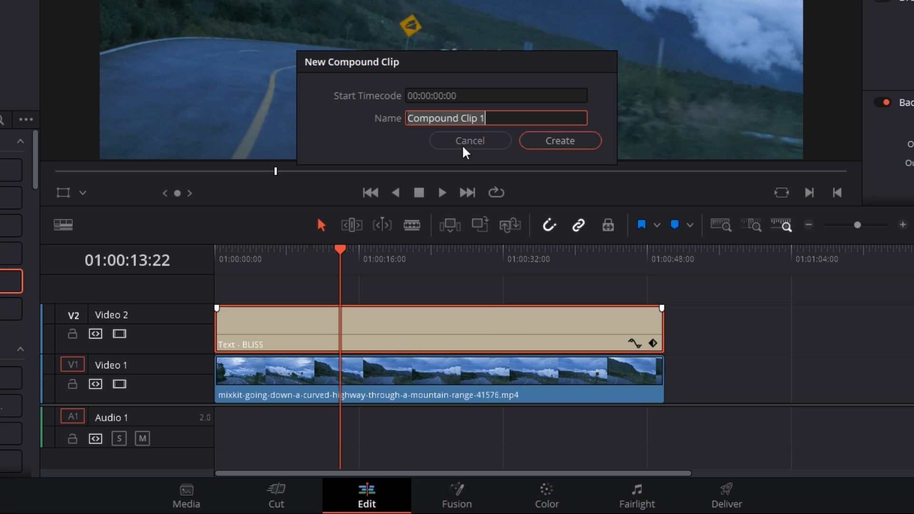
click(558, 140)
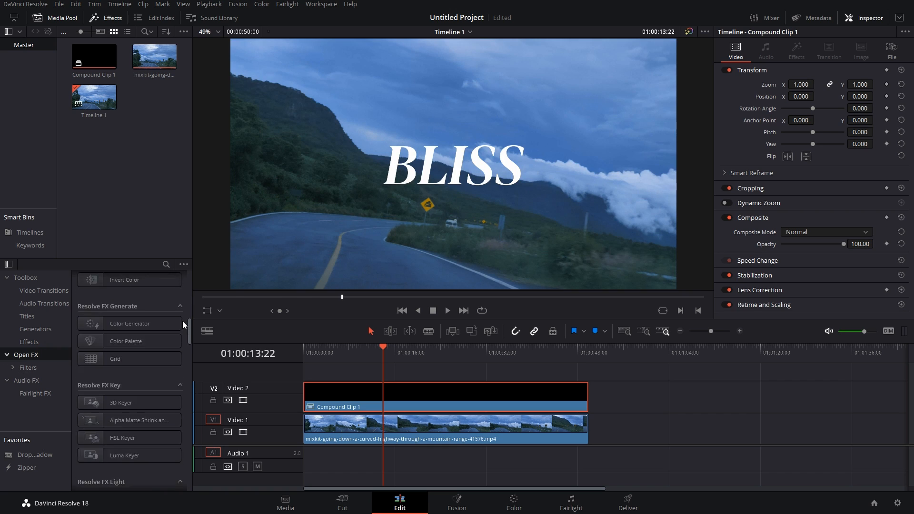
Step: Apply the Resolve FX Stylize Drop Shadow from Open FX to Compound Clip 1
scroll(down, 3)
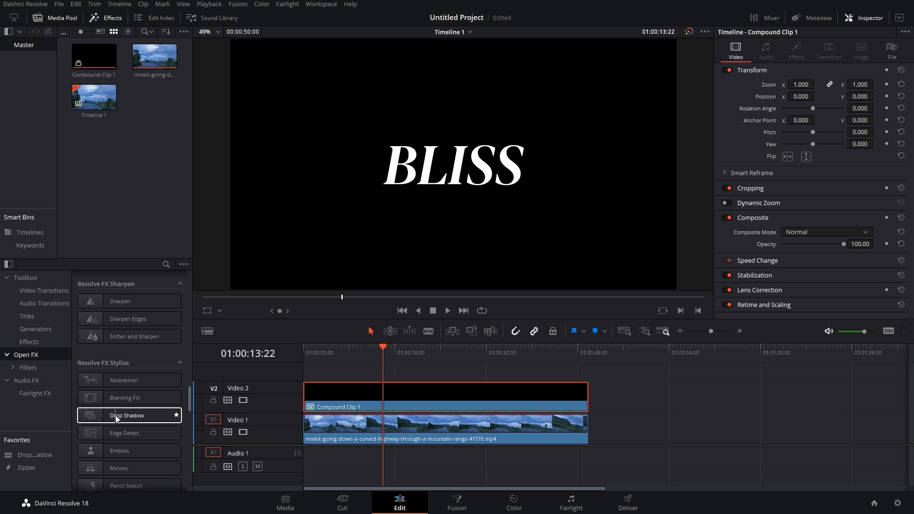
drag(127, 415, 422, 397)
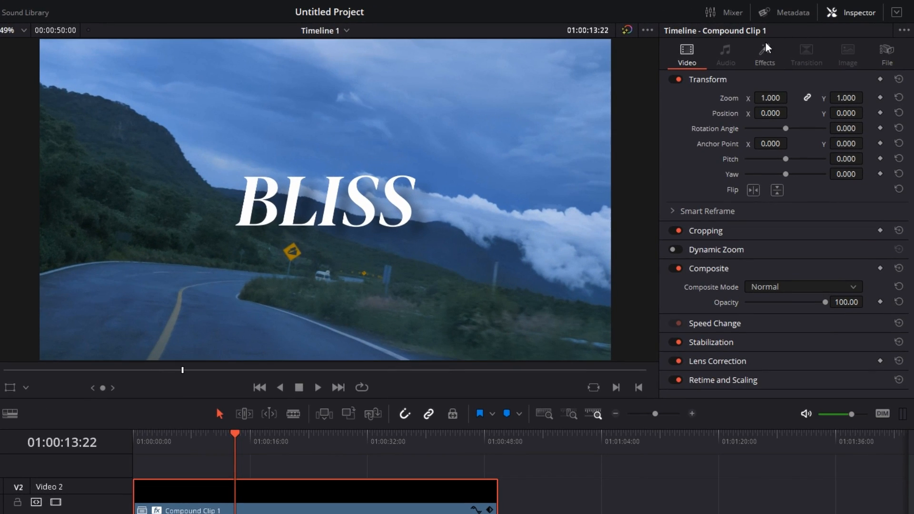
Step: Set Drop Shadow angle -15.3, distance 0.031, blur 0.496 and strength 0.566
click(764, 55)
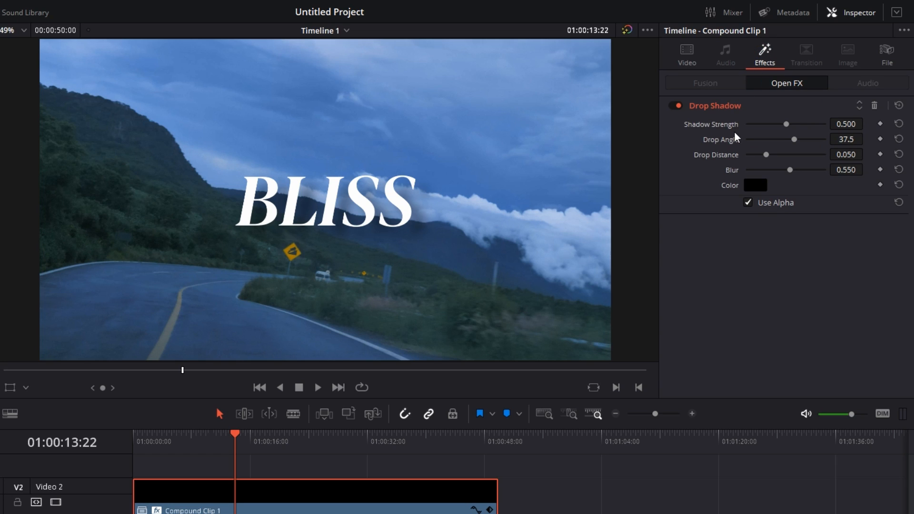
mouse_move(718, 196)
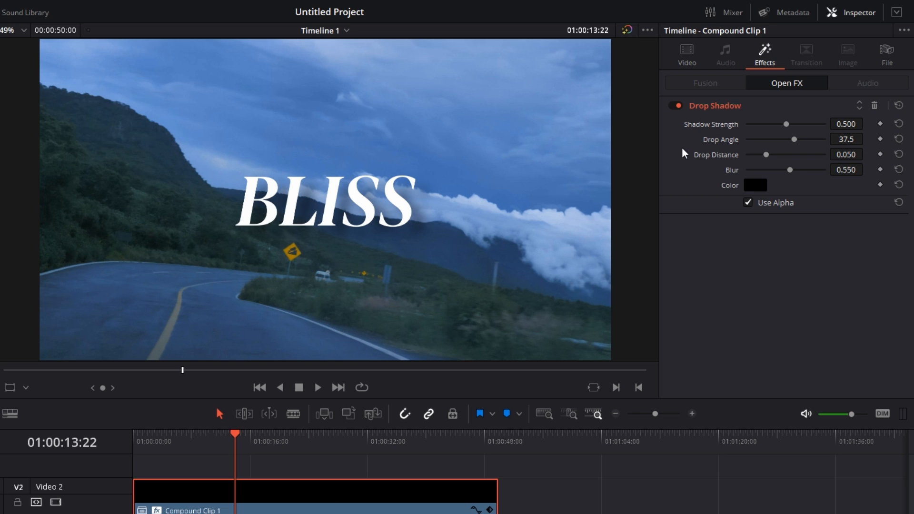
drag(793, 138, 761, 139)
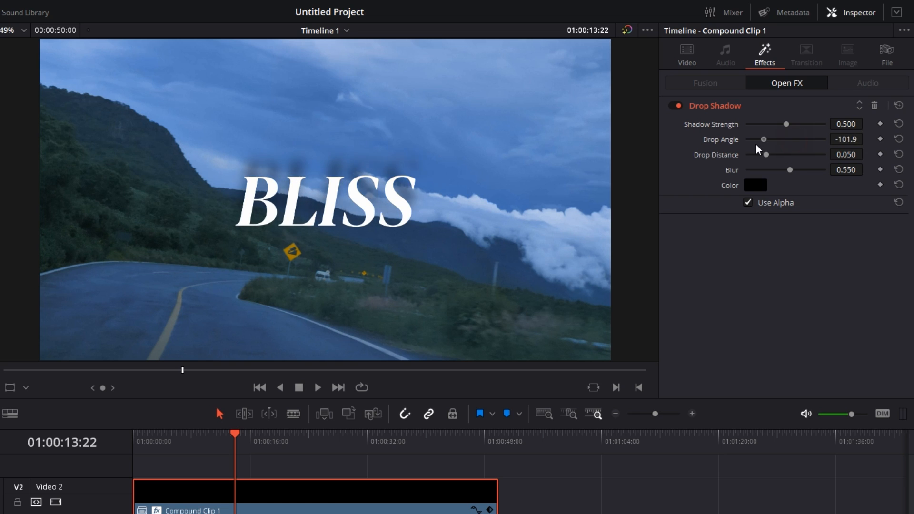
drag(763, 140, 782, 139)
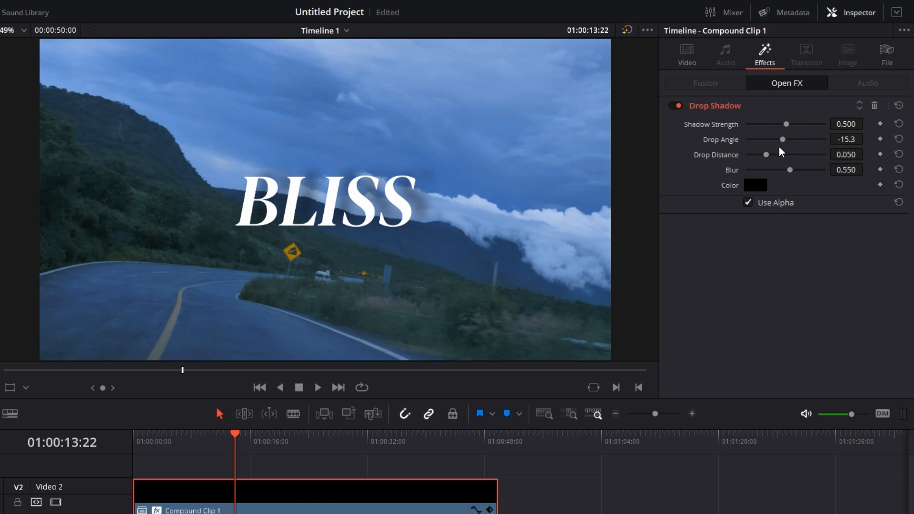
drag(766, 154, 759, 154)
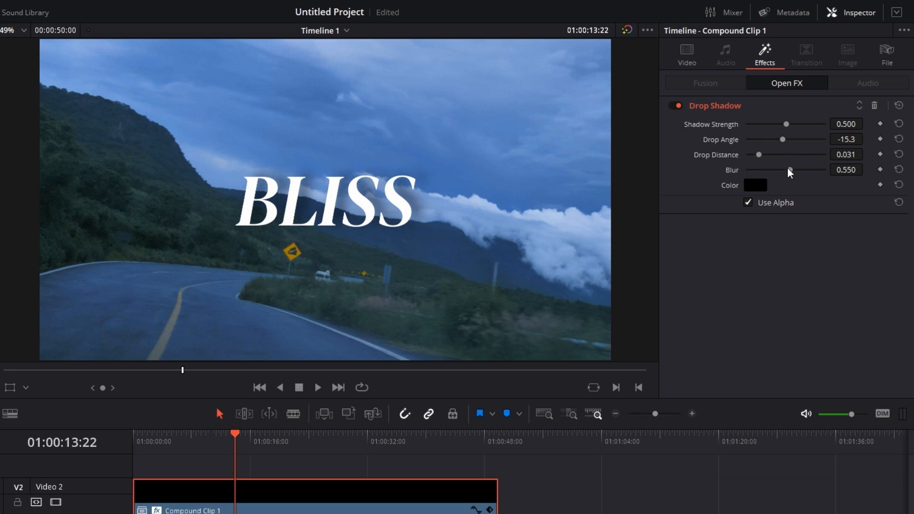
drag(785, 123, 758, 124)
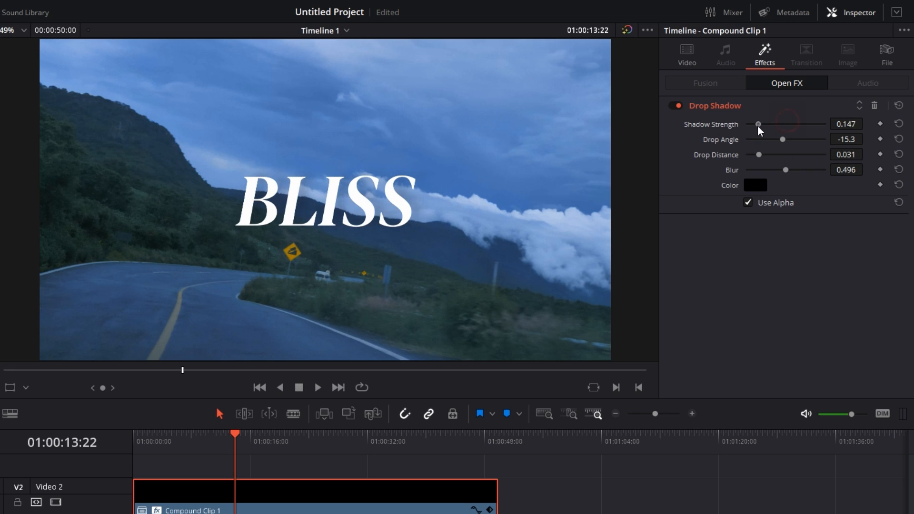
drag(758, 124, 789, 124)
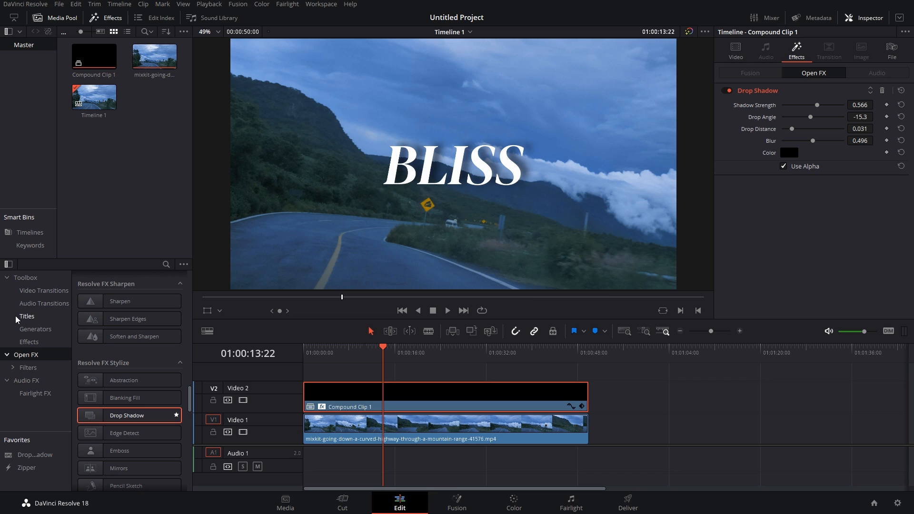
Step: Place a Text+ title above the mountain road footage reading BLISS
click(26, 316)
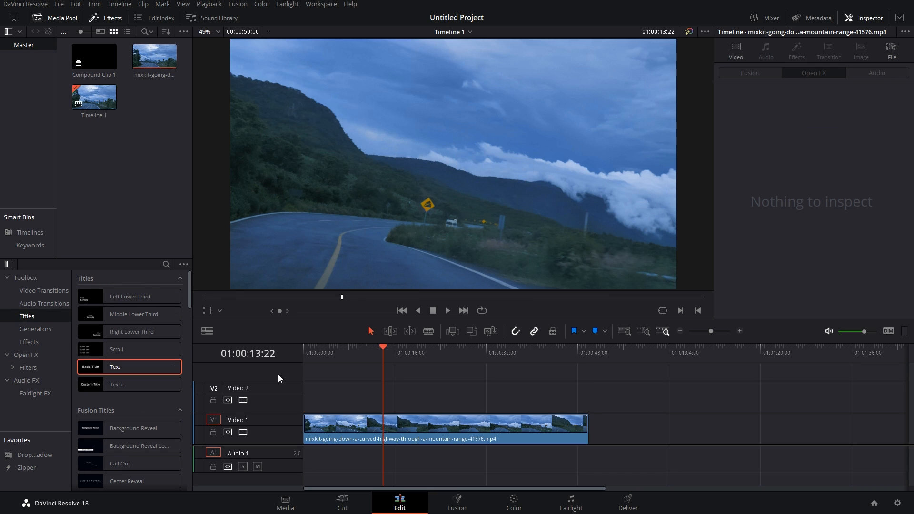
drag(116, 384, 316, 397)
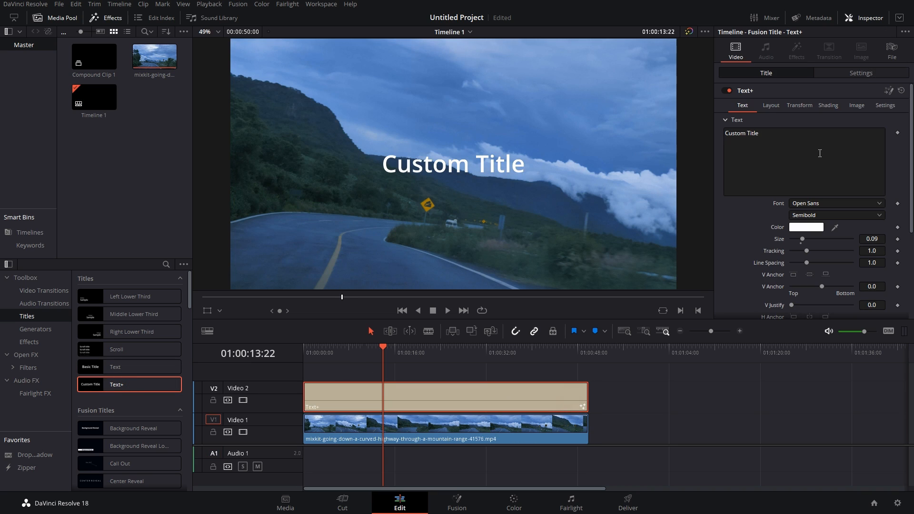
text(BLISS)
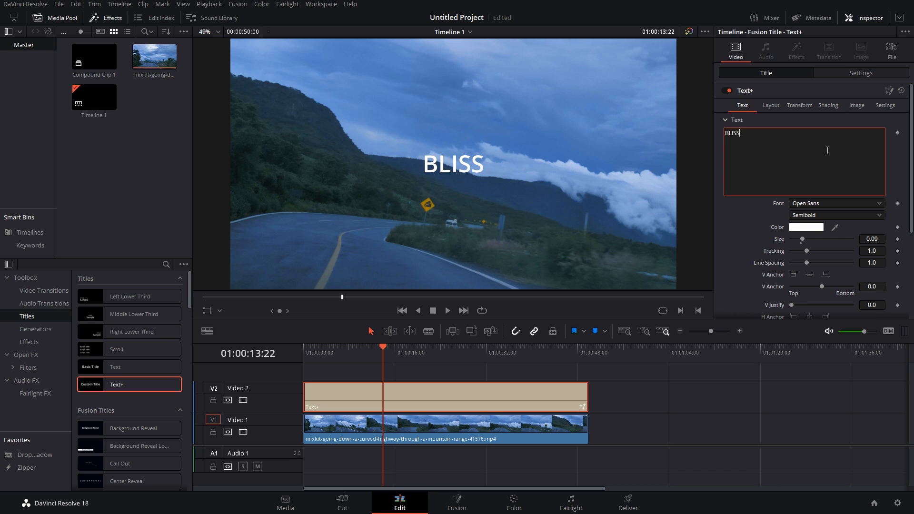
Step: Set the title font to DM Serif Display Italic and enlarge it to size 0.198
click(835, 203)
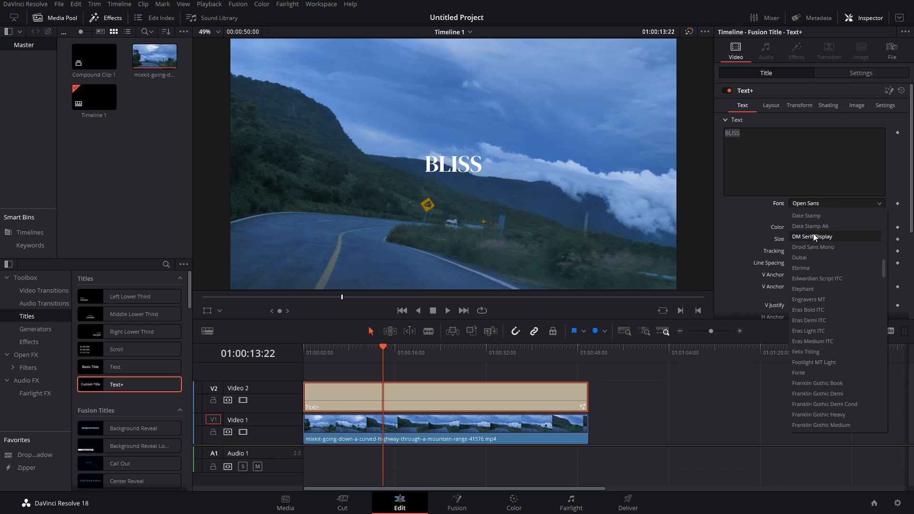
click(811, 236)
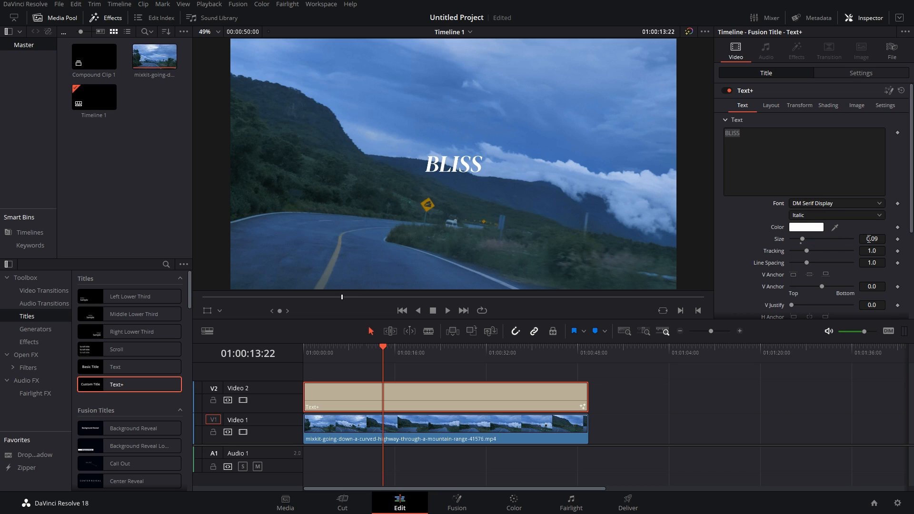
drag(802, 239, 815, 238)
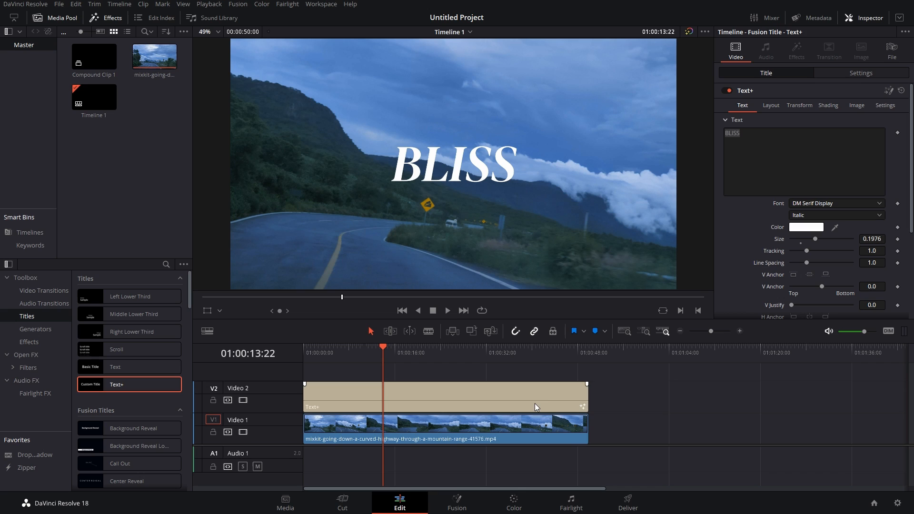
right_click(534, 405)
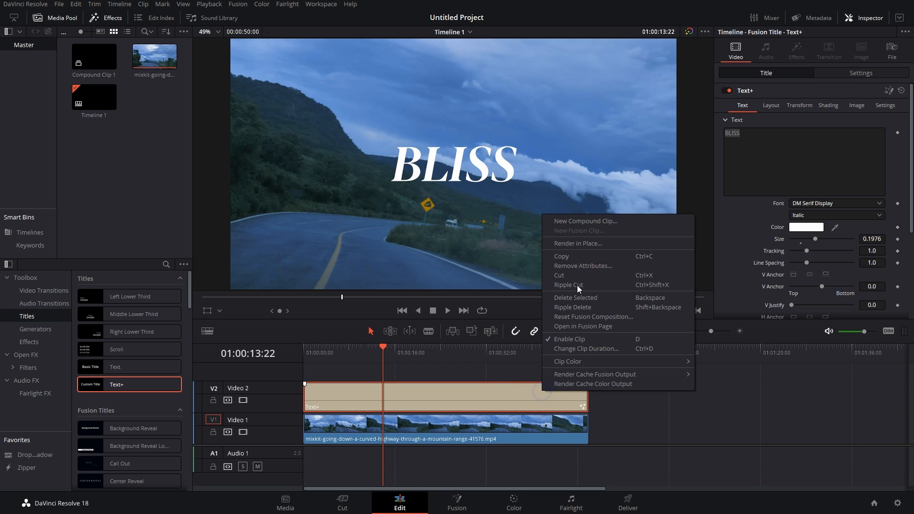
click(584, 220)
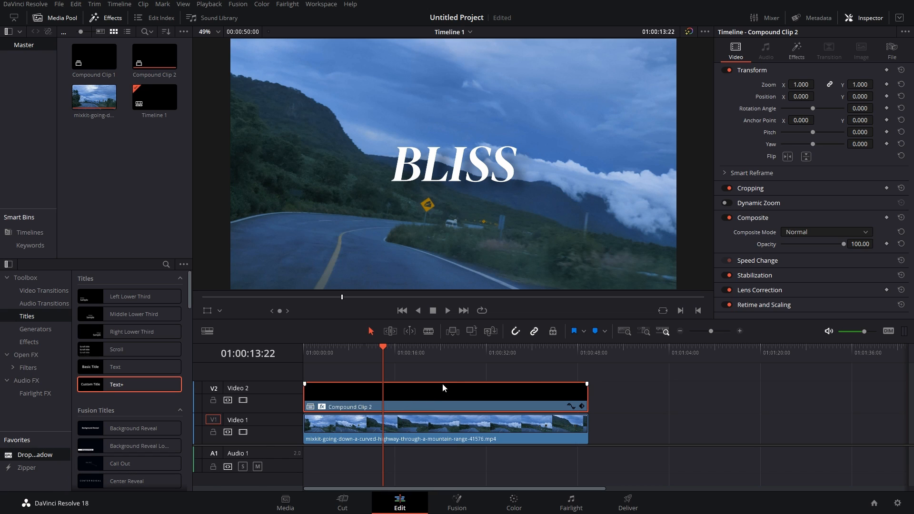
click(795, 52)
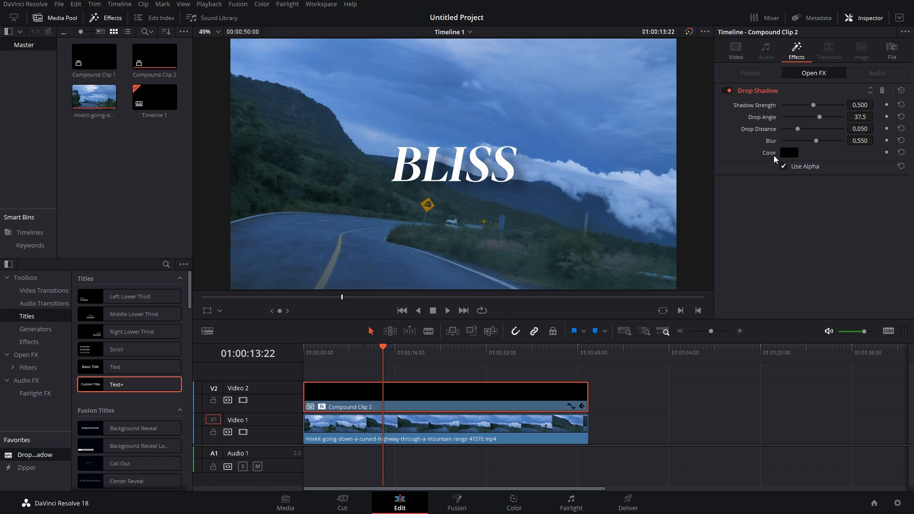
mouse_move(641, 391)
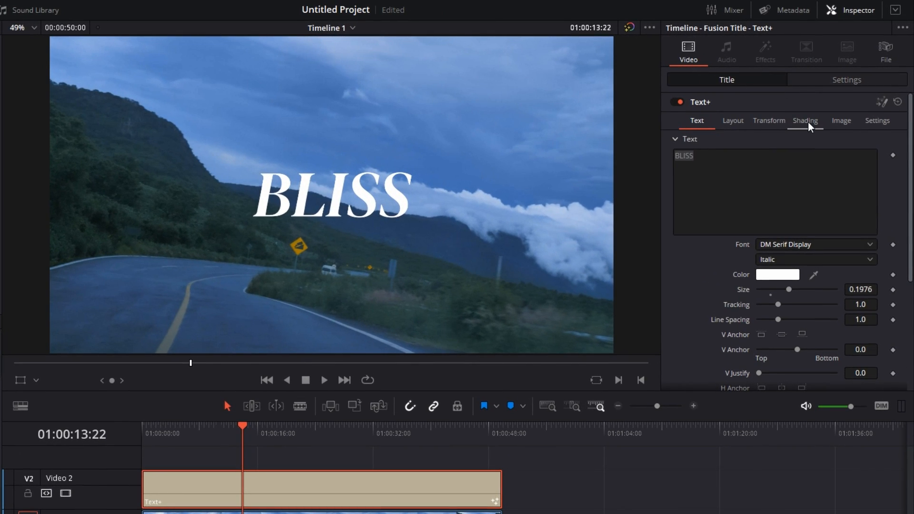
Step: Enable the Black Shadow shading element (element 3) for the BLISS title
click(804, 120)
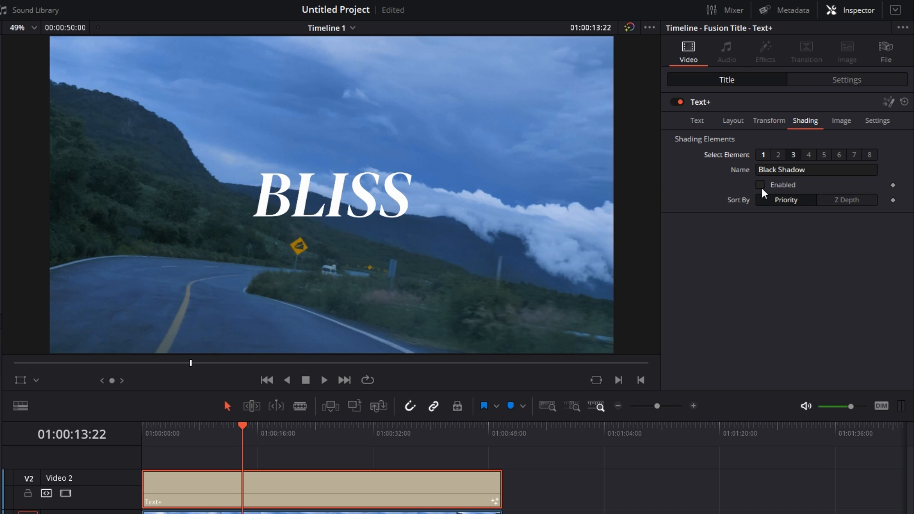
click(760, 184)
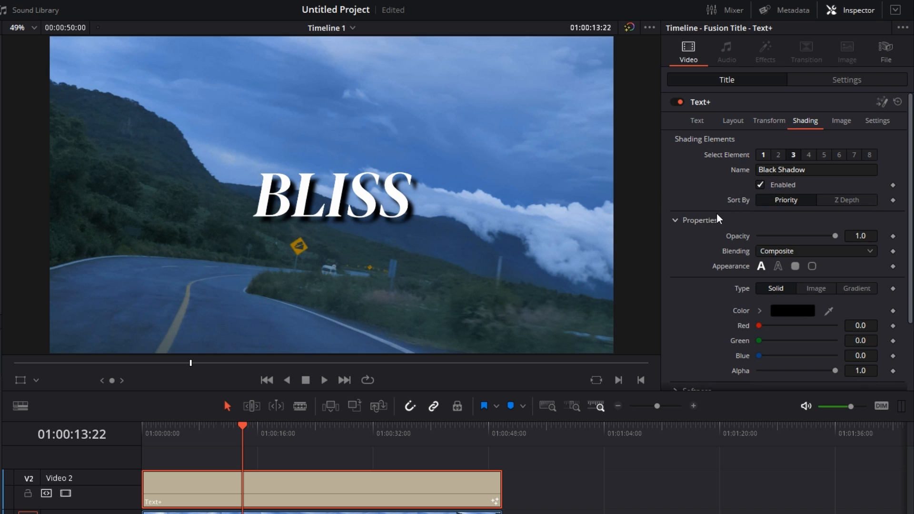
mouse_move(398, 213)
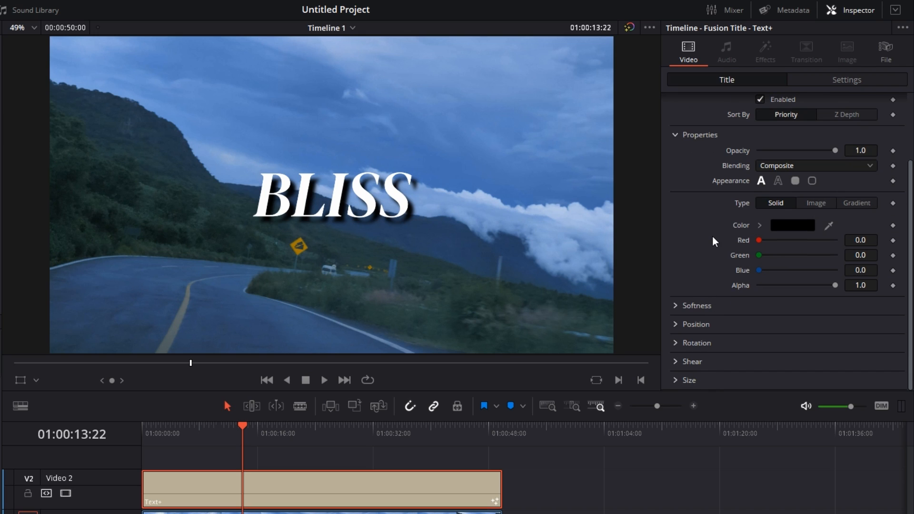
click(804, 121)
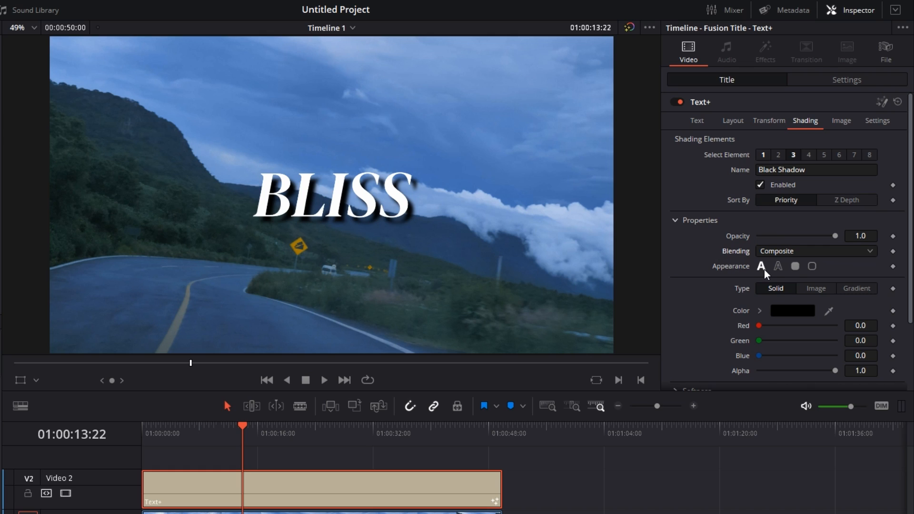
mouse_move(761, 267)
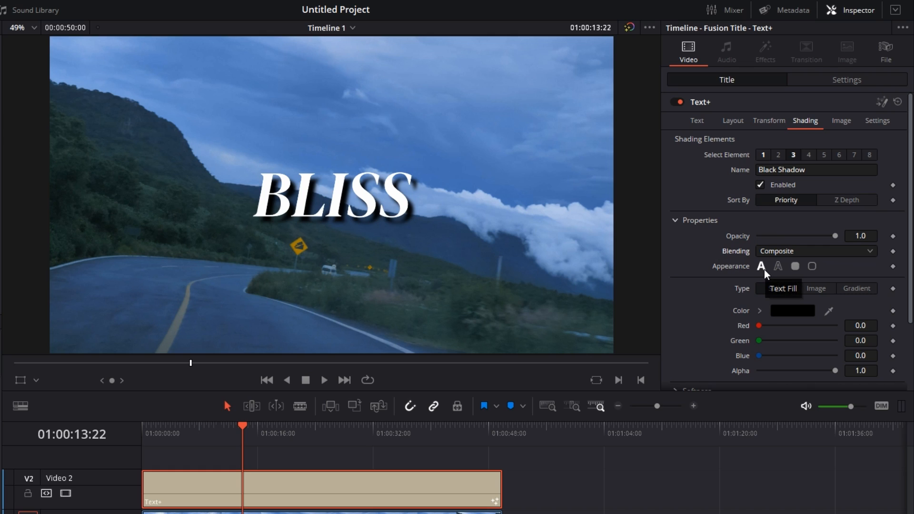
Step: Try the Outline appearance for the shadow, then switch back to Text Fill
click(777, 266)
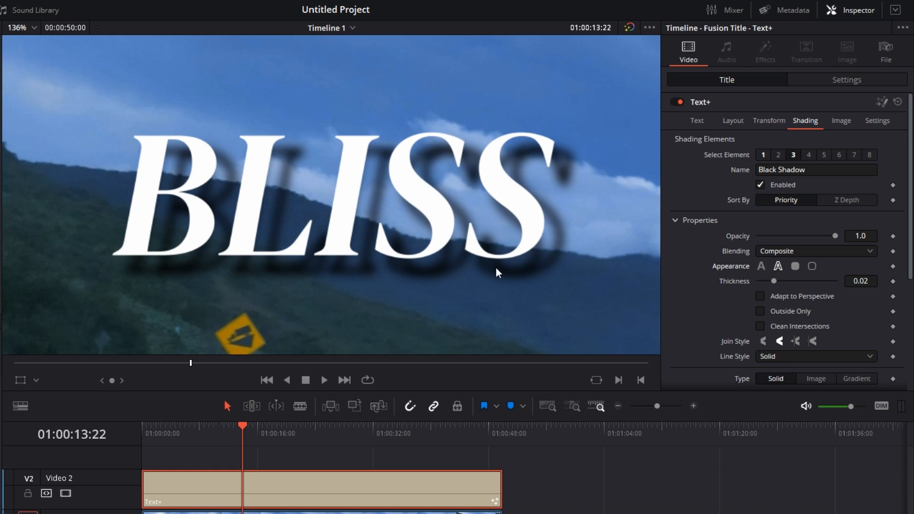
mouse_move(493, 246)
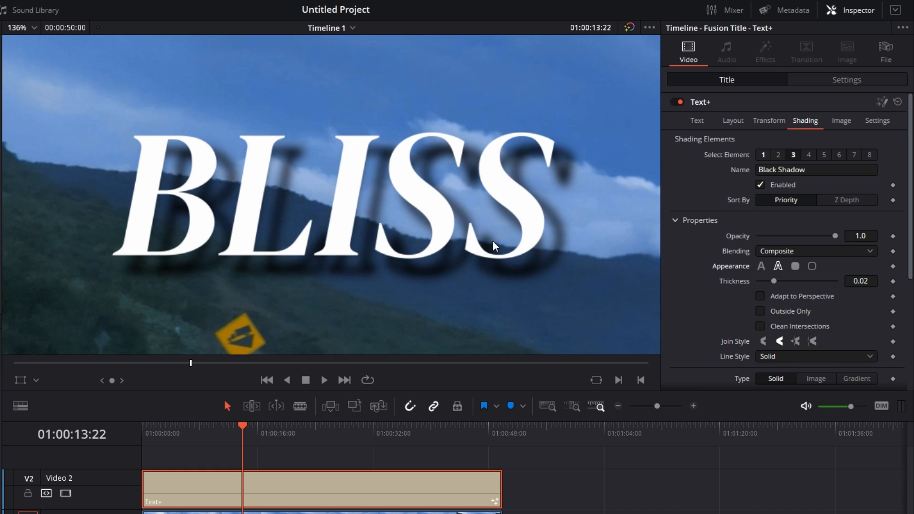
click(761, 267)
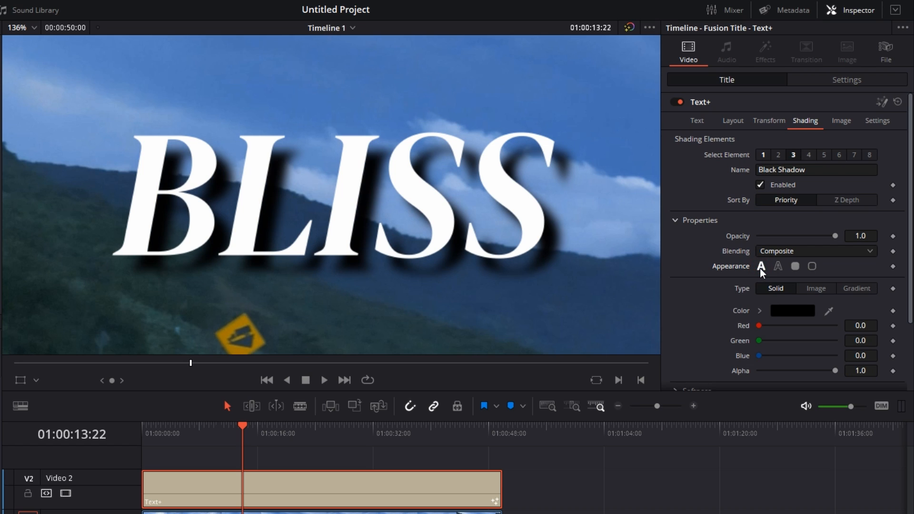
scroll(down, 3)
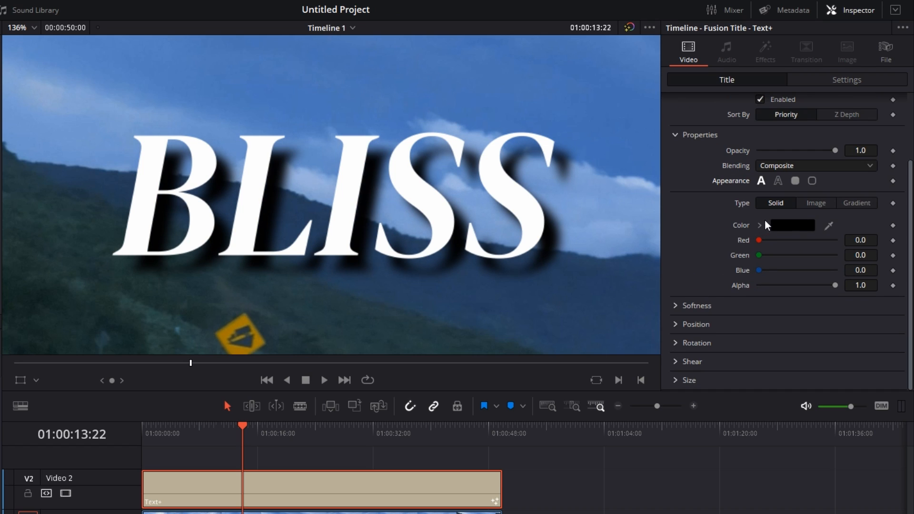
click(791, 225)
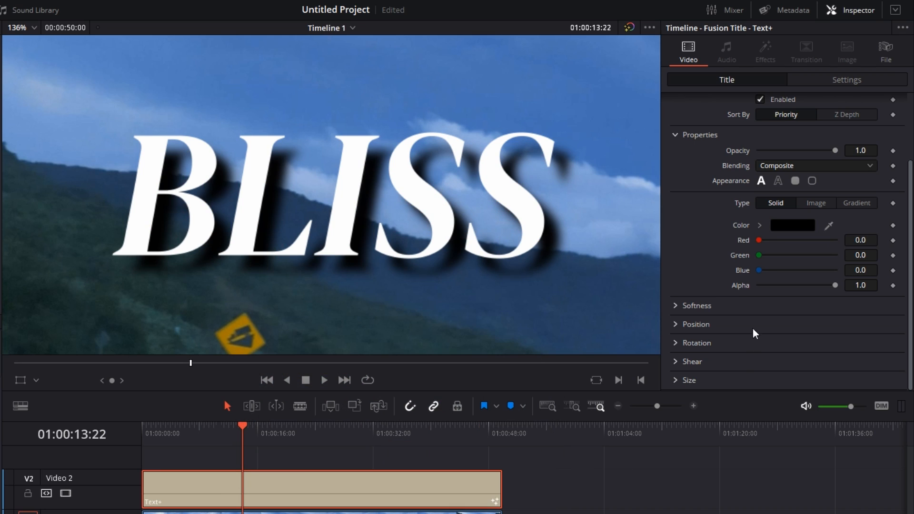
mouse_move(756, 251)
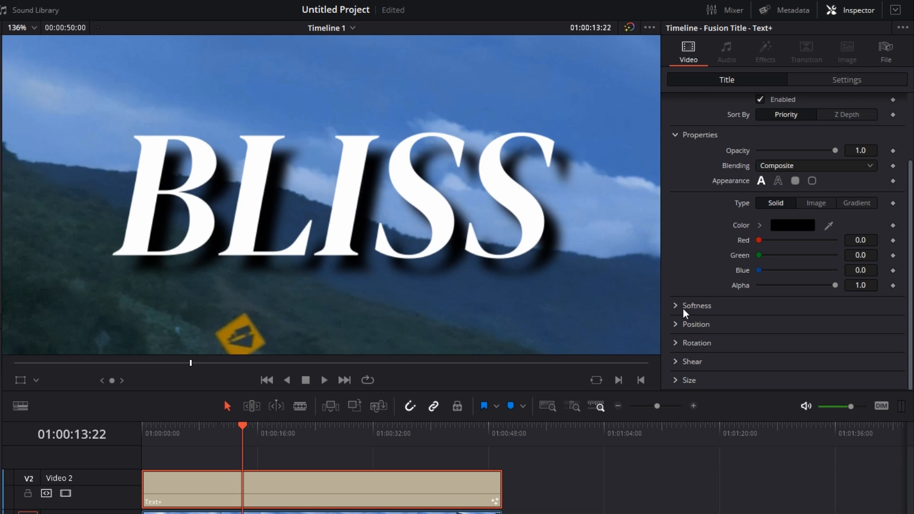
Step: Set the shadow's Softness X and Y both to 5.0
click(695, 306)
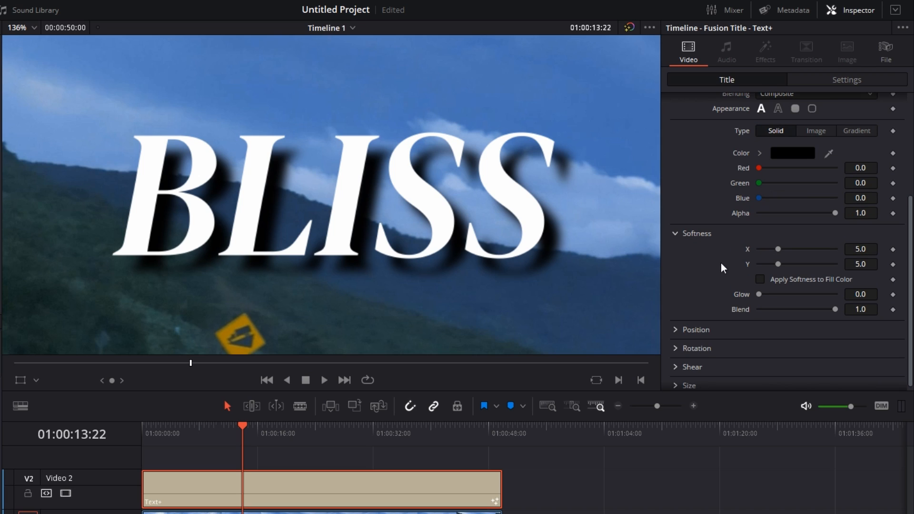
drag(778, 249, 815, 249)
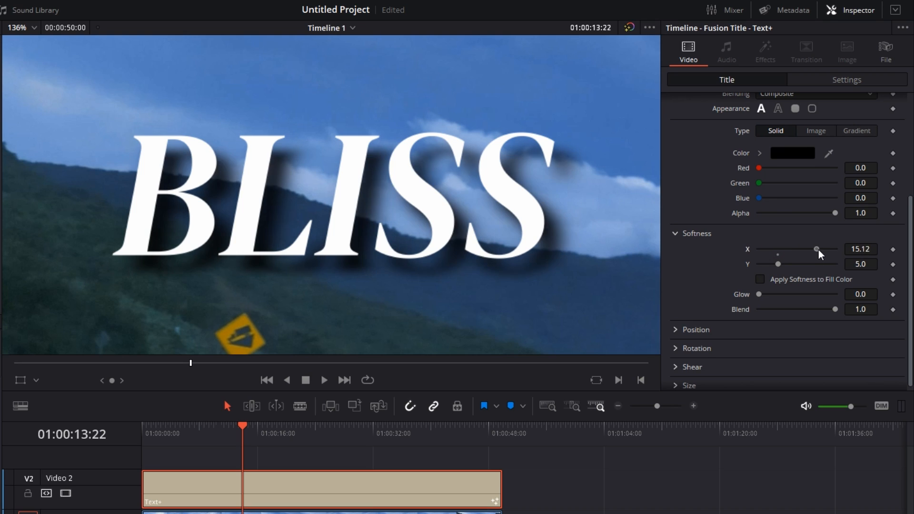
drag(815, 249, 797, 249)
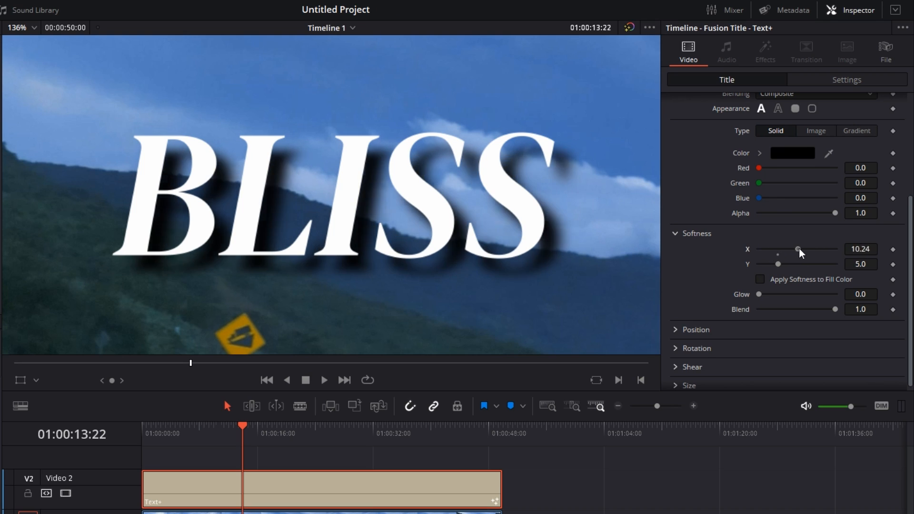
drag(799, 248, 758, 249)
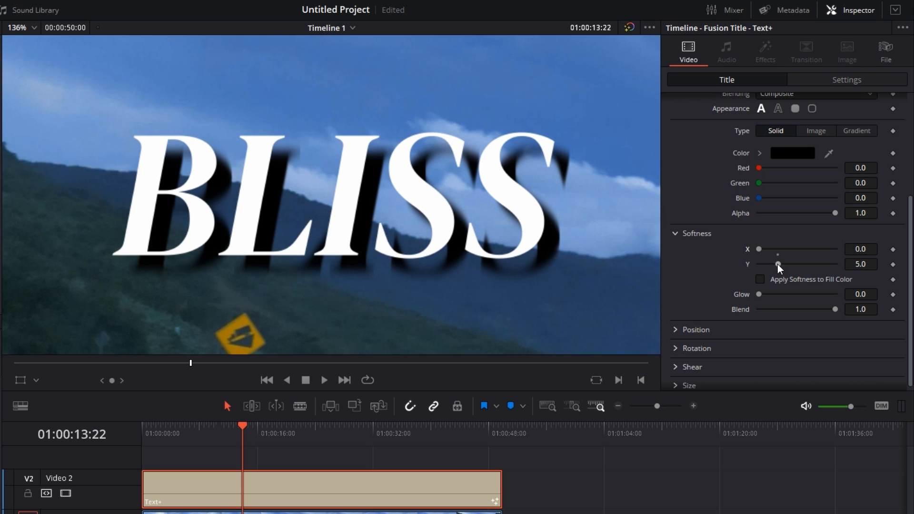
drag(776, 265, 810, 264)
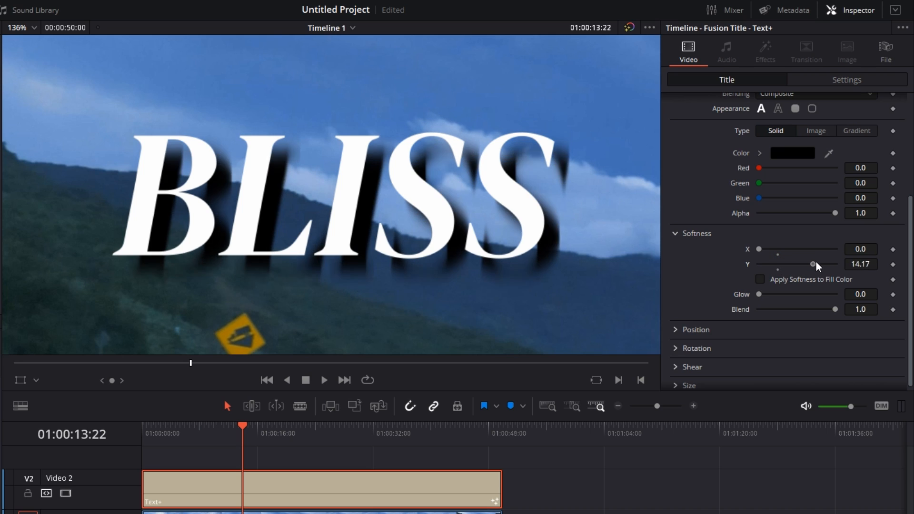
drag(810, 264, 798, 264)
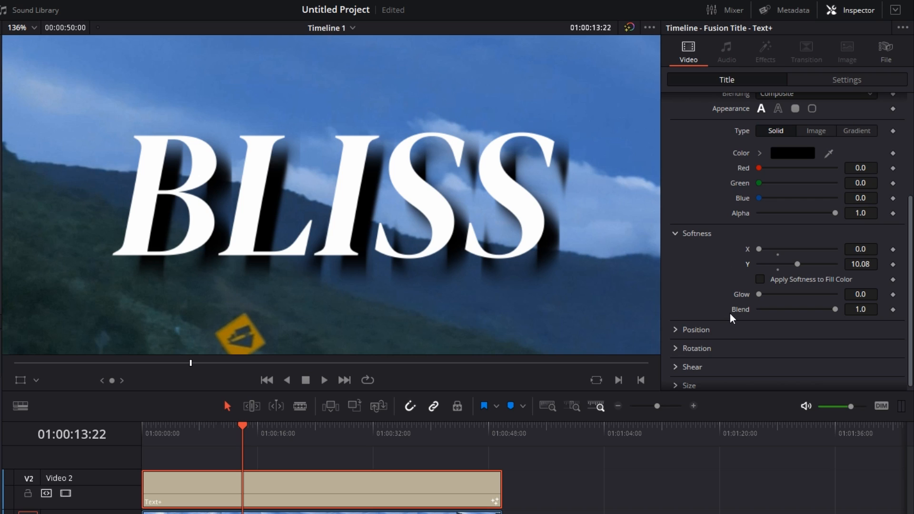
drag(758, 249, 766, 249)
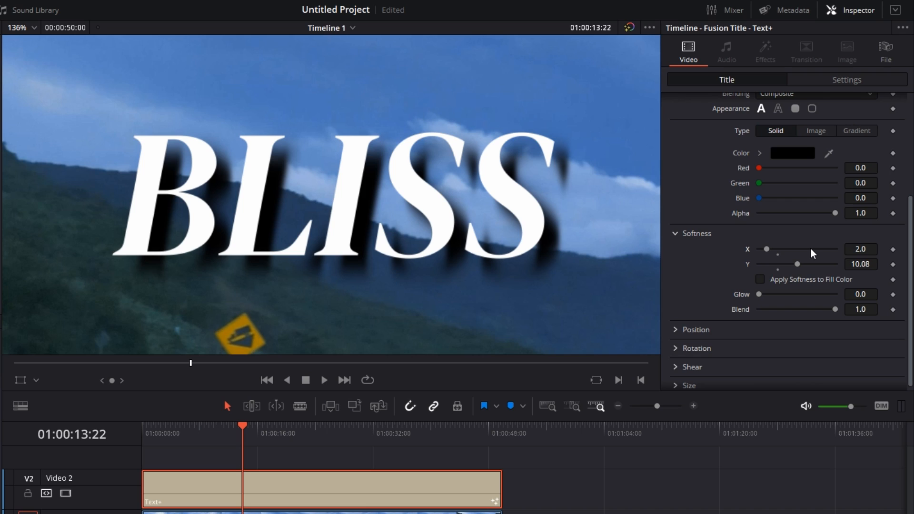
mouse_move(888, 252)
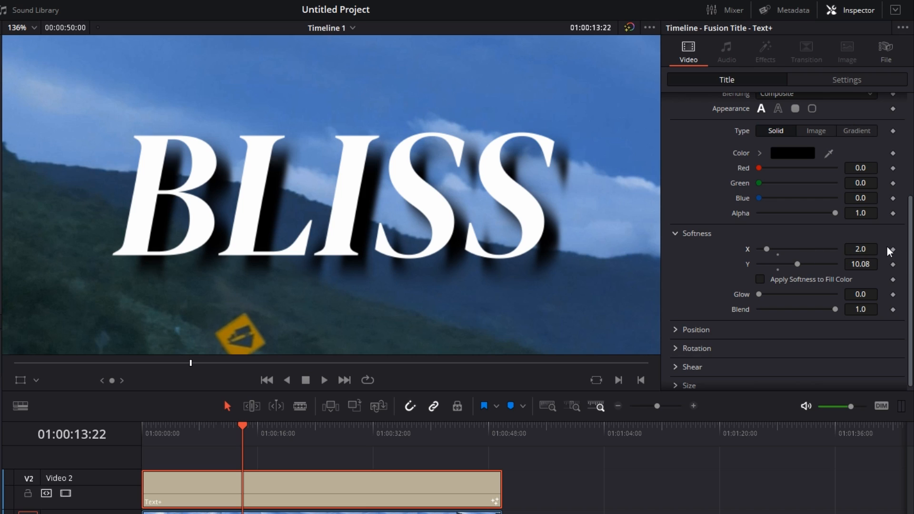
mouse_move(896, 260)
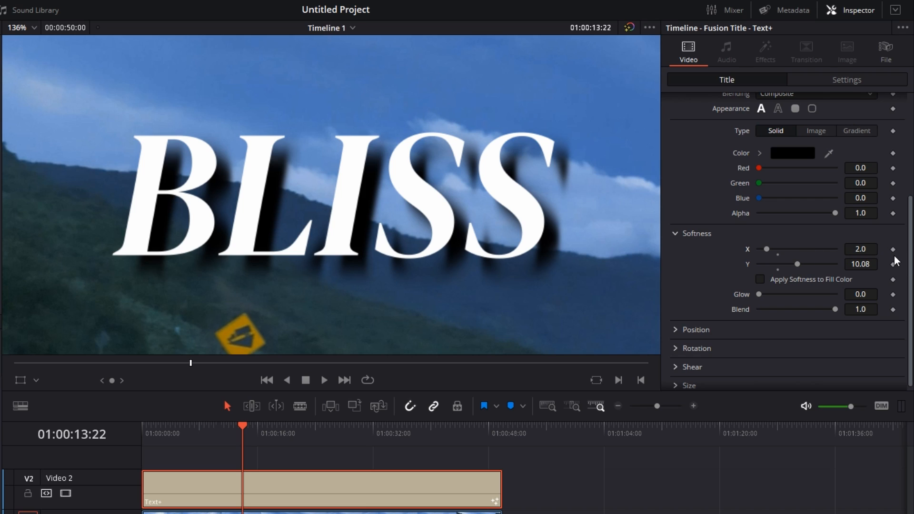
mouse_move(781, 260)
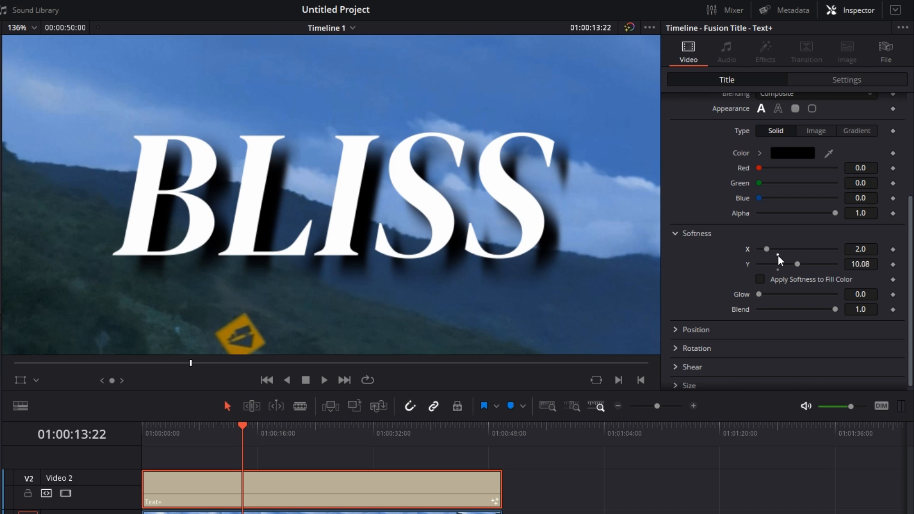
drag(766, 249, 777, 249)
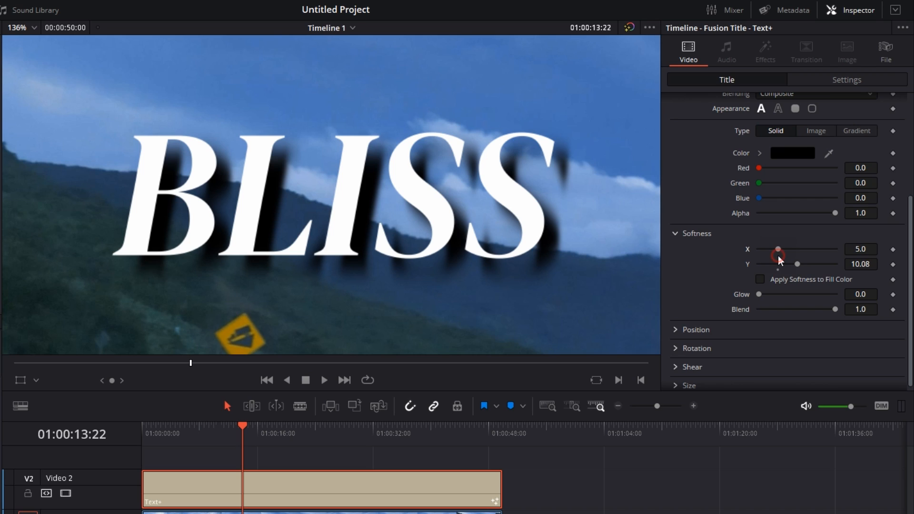
drag(797, 263, 777, 263)
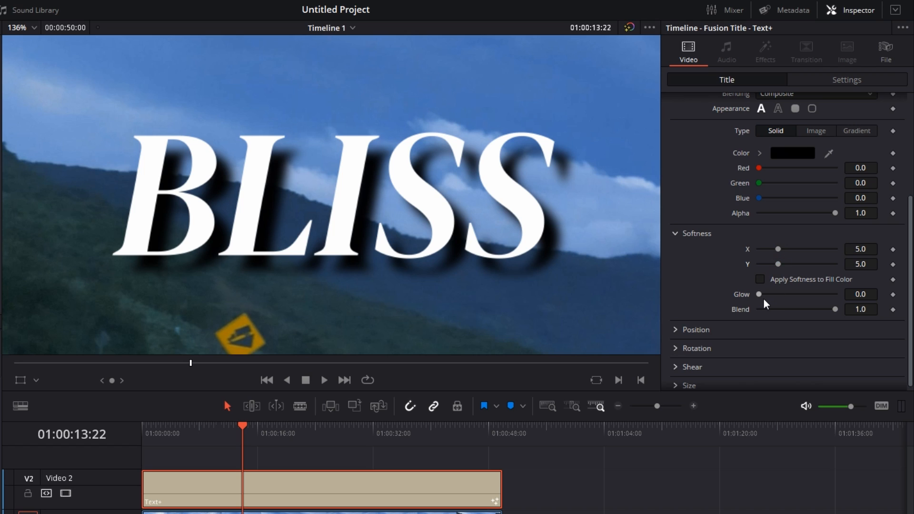
Step: Test the Glow and Blend sliders, then restore Glow to 0 and Blend to 1
drag(759, 294, 773, 294)
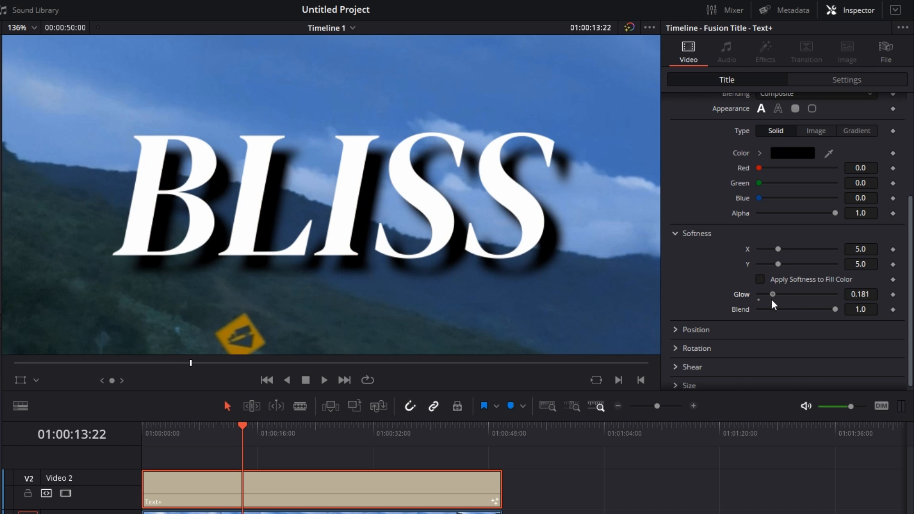
drag(773, 293, 758, 294)
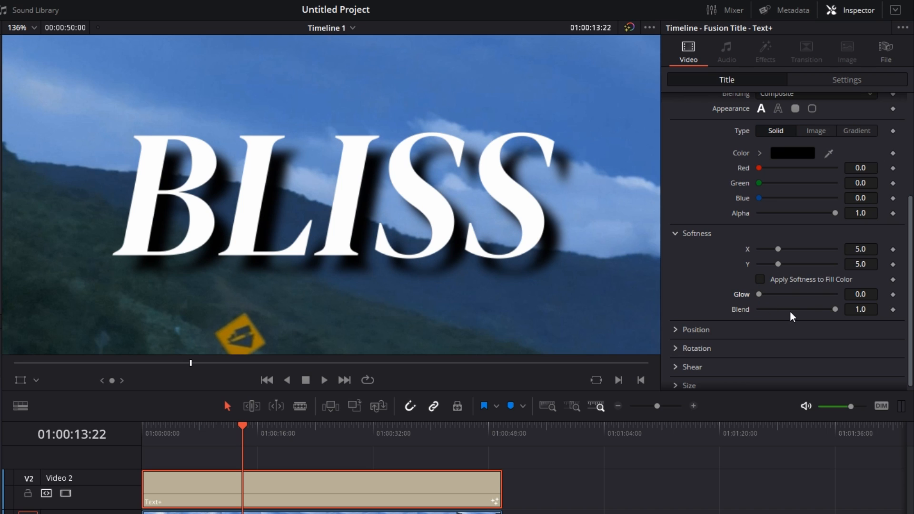
drag(850, 309, 790, 309)
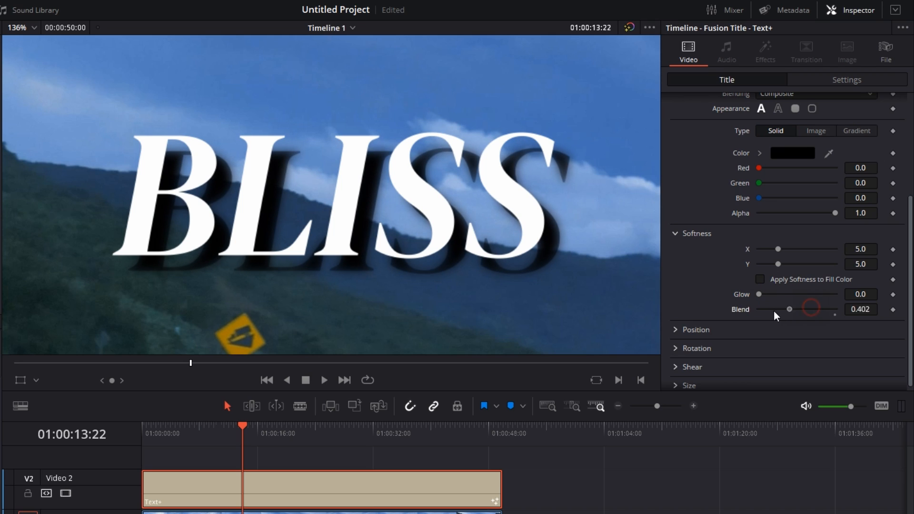
drag(789, 309, 834, 303)
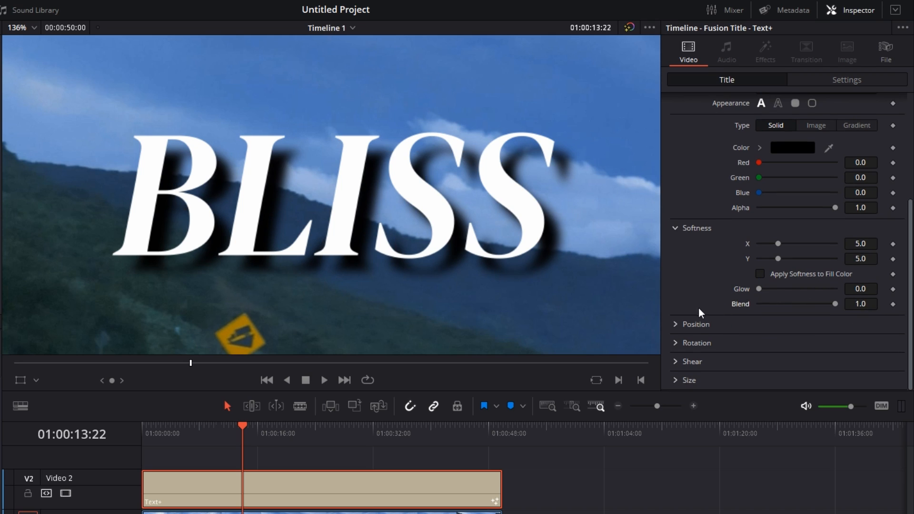
Step: Expand the shadow's Position settings and test Priority and Offset Z
click(695, 325)
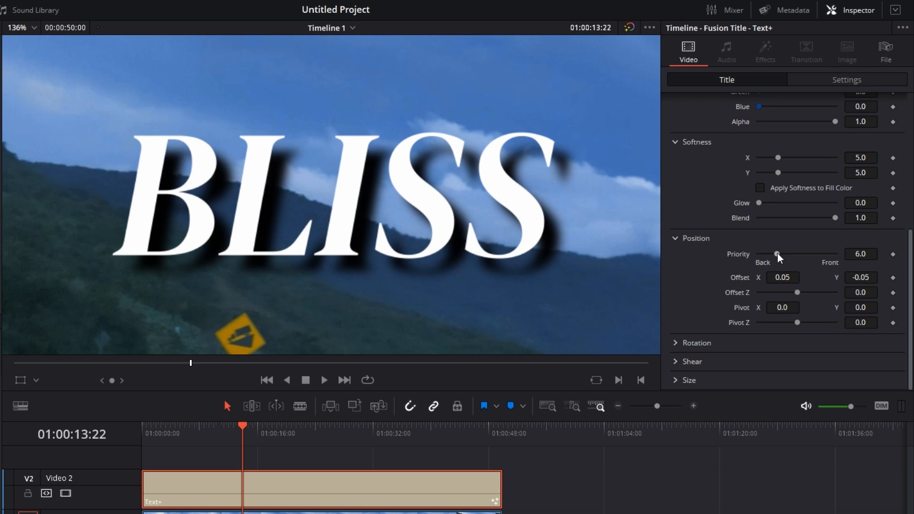
drag(777, 254, 816, 254)
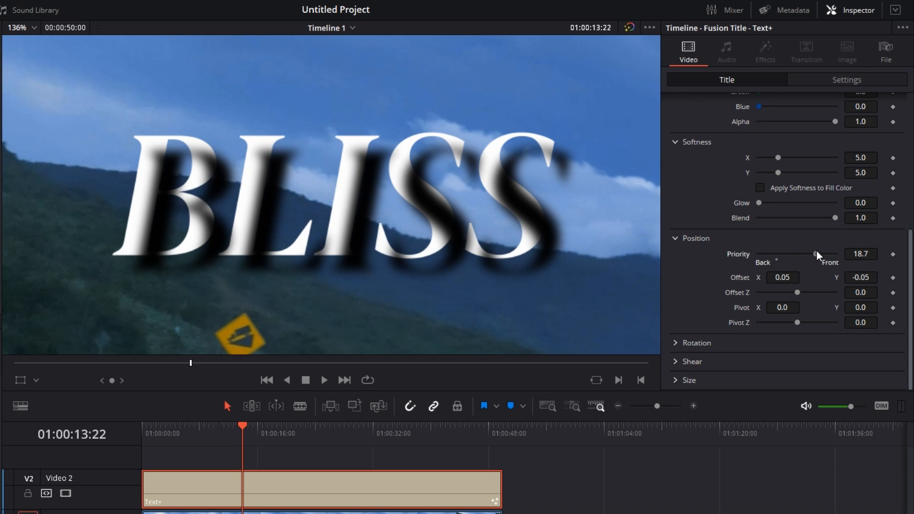
drag(815, 254, 767, 254)
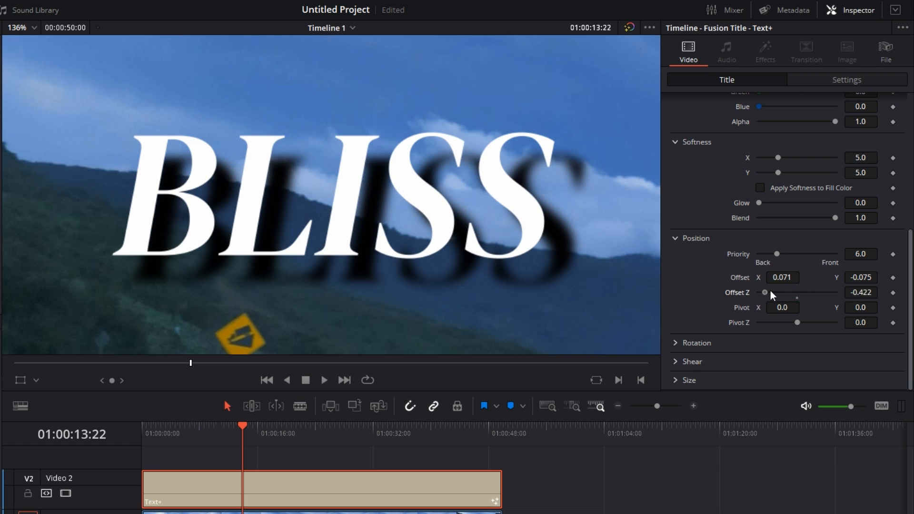
drag(765, 292, 811, 292)
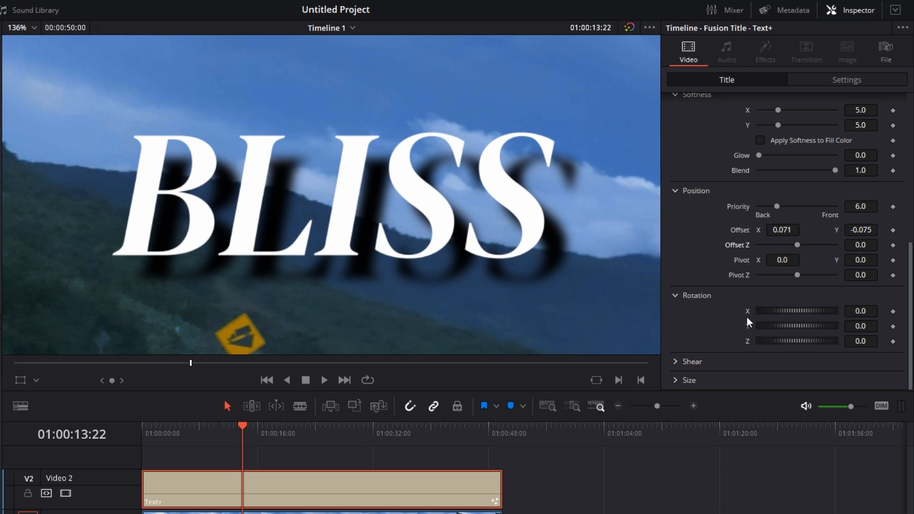
mouse_move(805, 313)
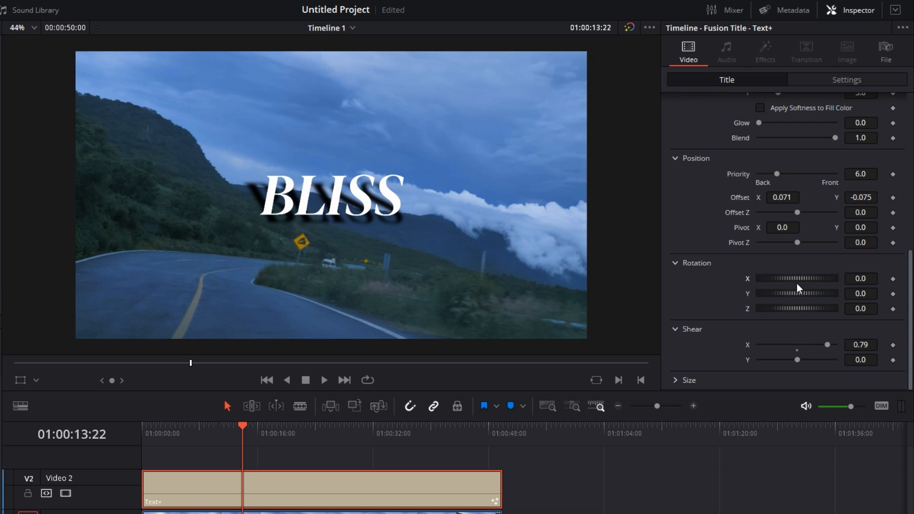
mouse_move(798, 354)
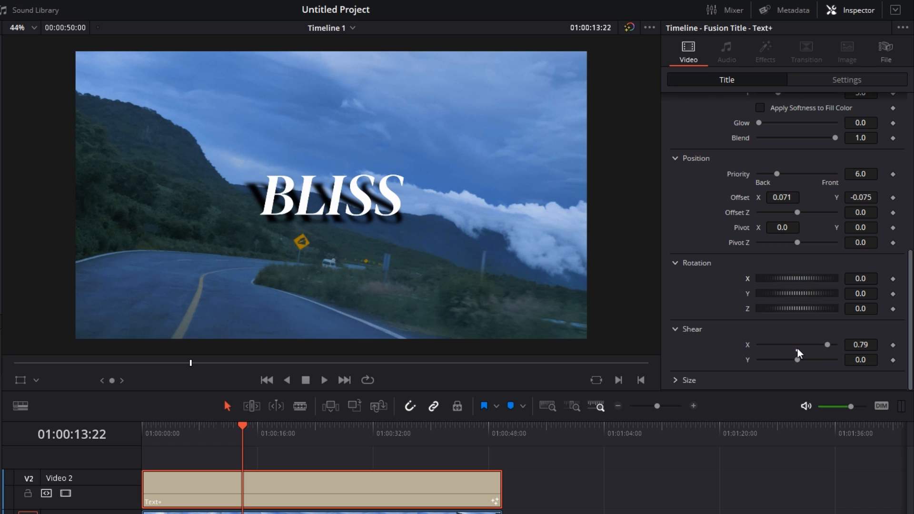
Step: Bring the shadow's Shear X back to 0.0 and Shear Y to about 0.05
drag(824, 345, 832, 344)
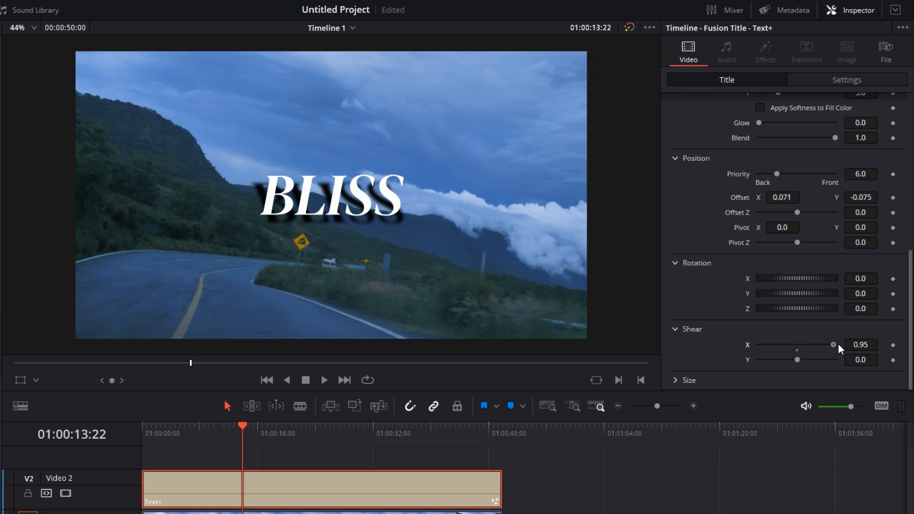
drag(832, 344, 797, 345)
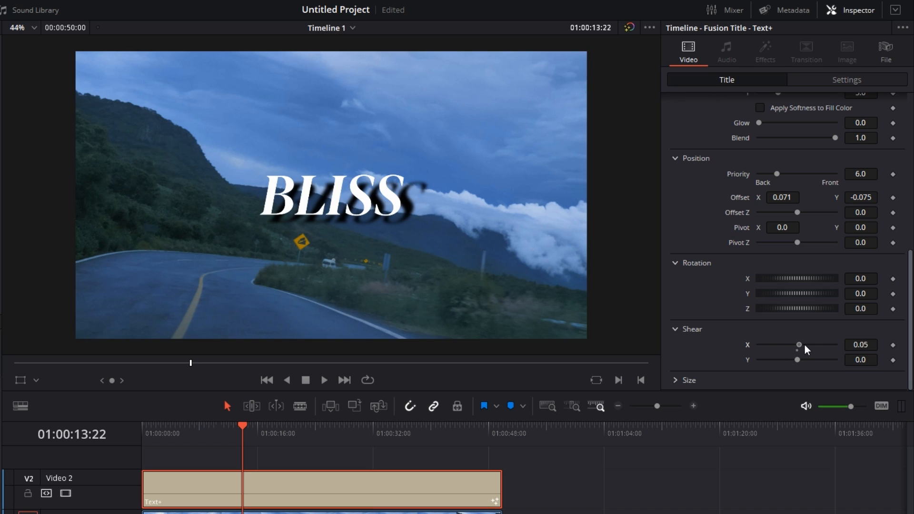
drag(797, 360, 830, 359)
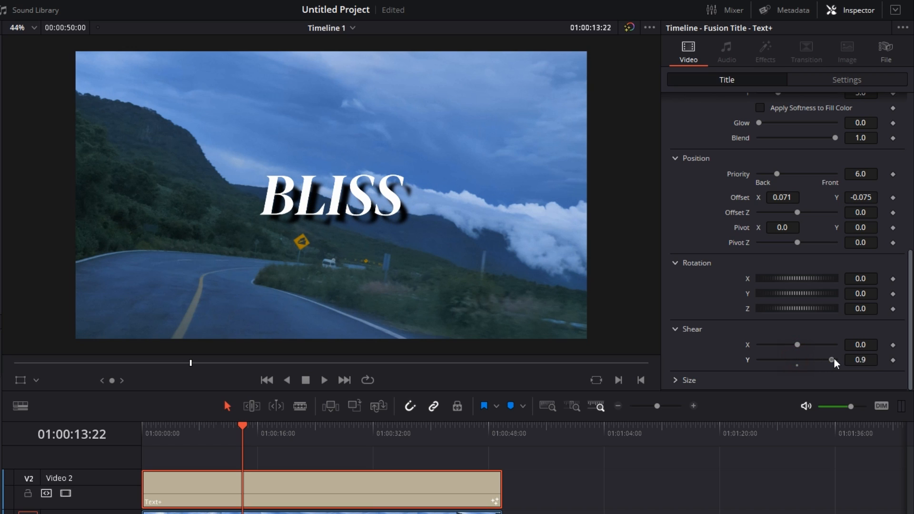
drag(831, 360, 792, 360)
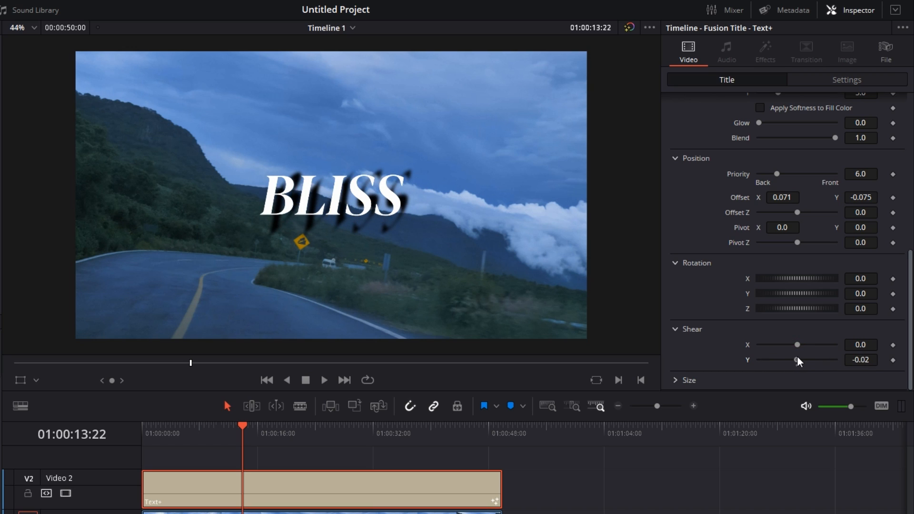
drag(793, 360, 800, 359)
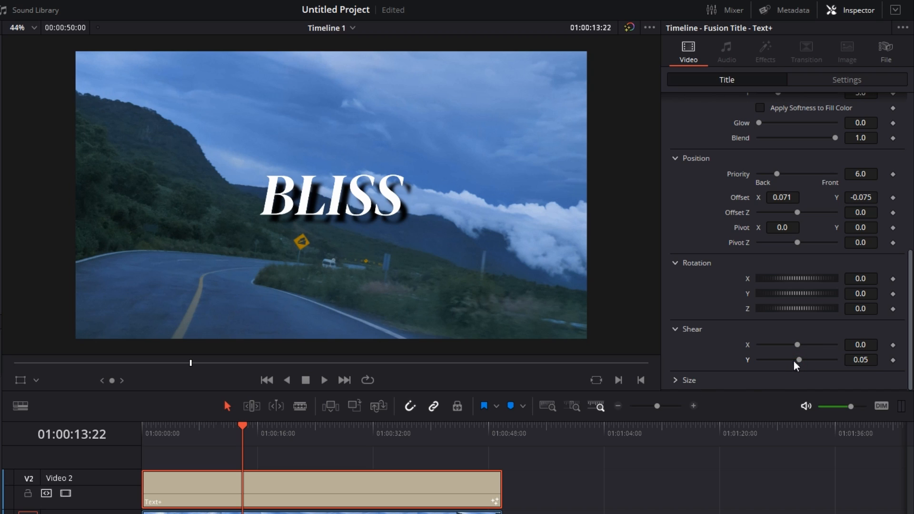
mouse_move(693, 389)
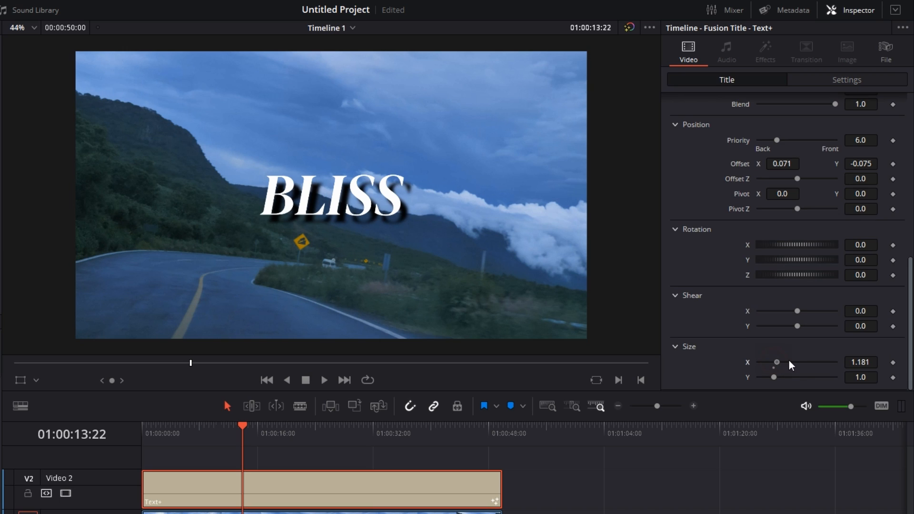
Step: Keep shadow Size X at 1.0 and stretch Size Y to 2.205
drag(775, 362, 796, 361)
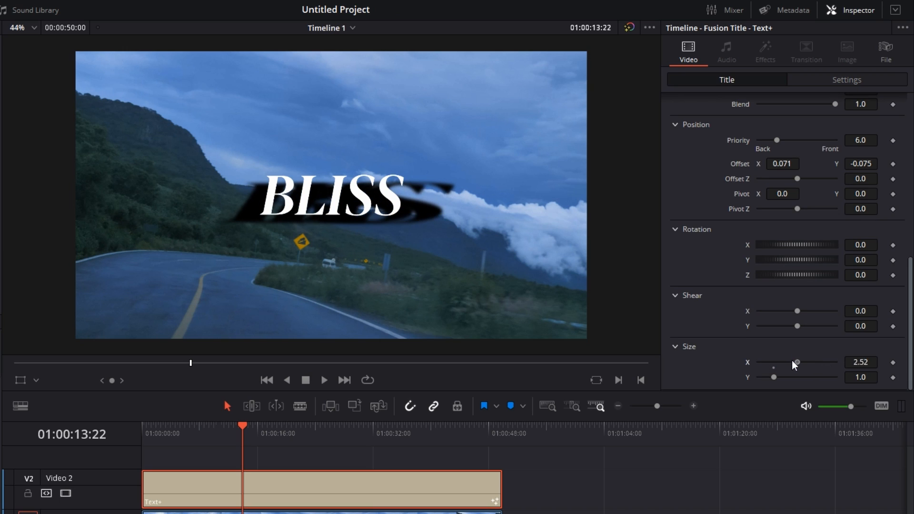
drag(796, 361, 773, 362)
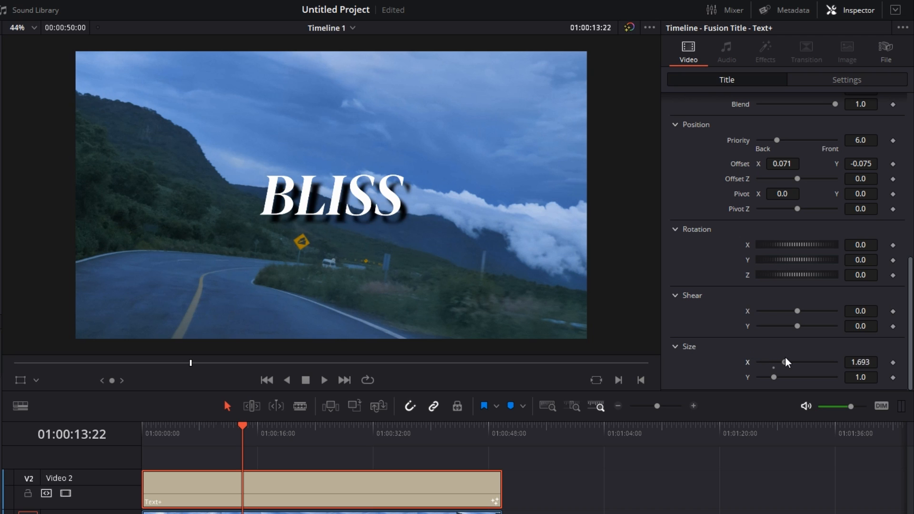
drag(774, 377, 792, 376)
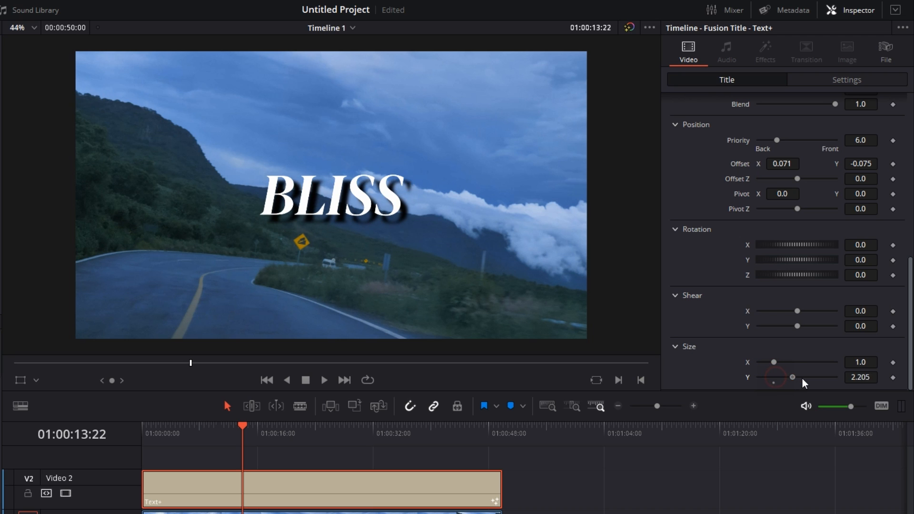